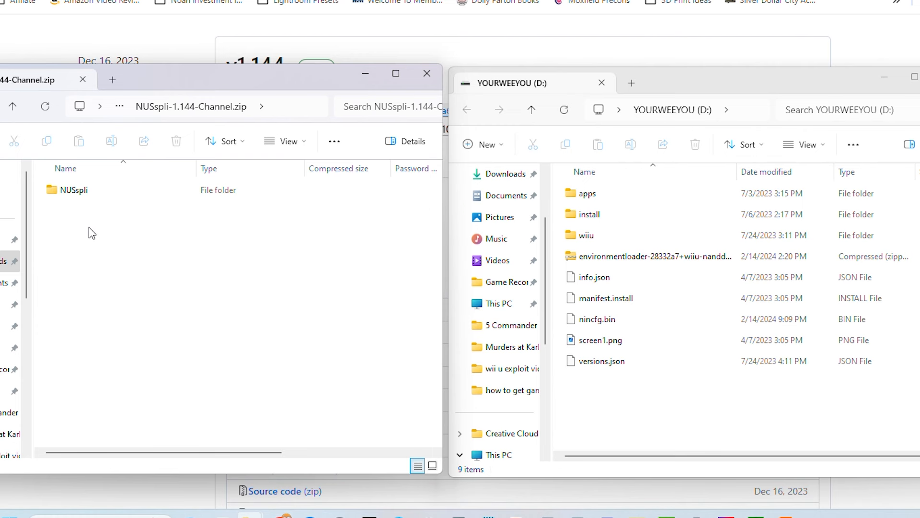
Select the NUSspli folder inside the NUSspli-1.144-Channel.zip archive.
click(71, 189)
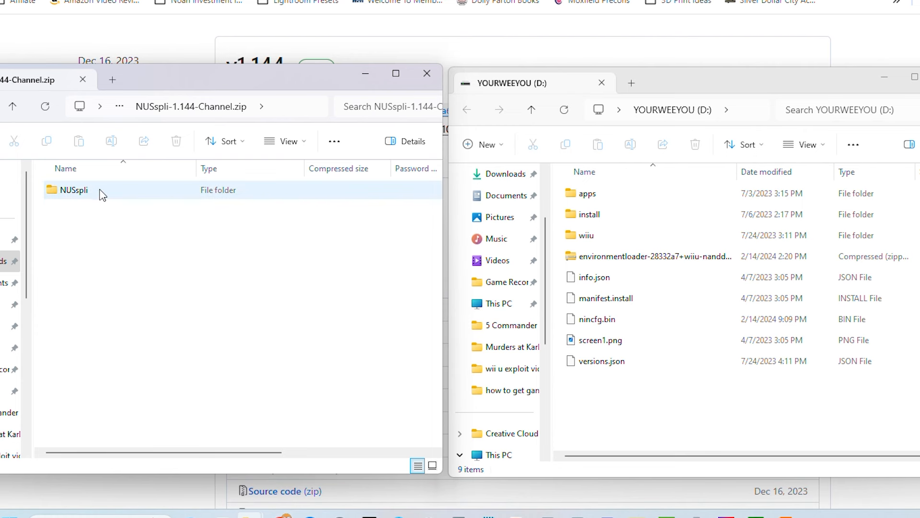